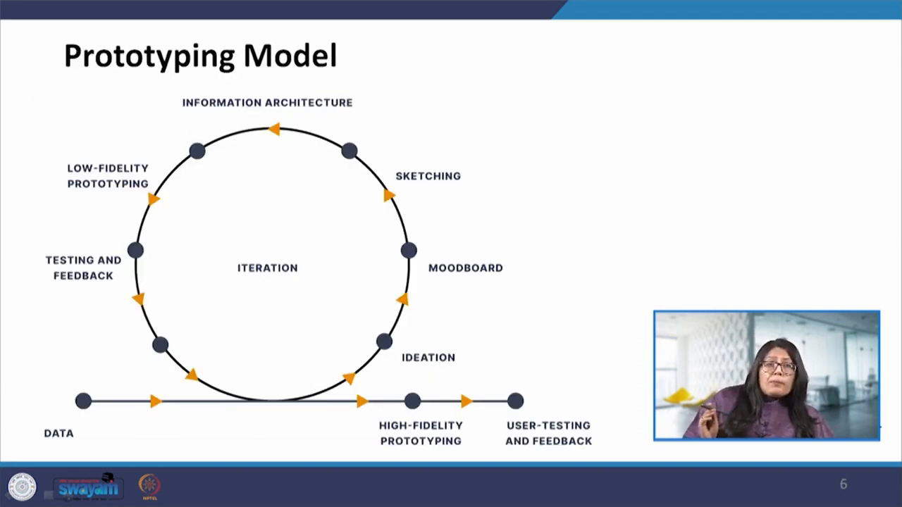
Drag across the slide area to reach slide 8, Moodboard, with three example boards.
{"action": "left_click_drag", "start_coordinate": [85, 418], "coordinate": [194, 430]}
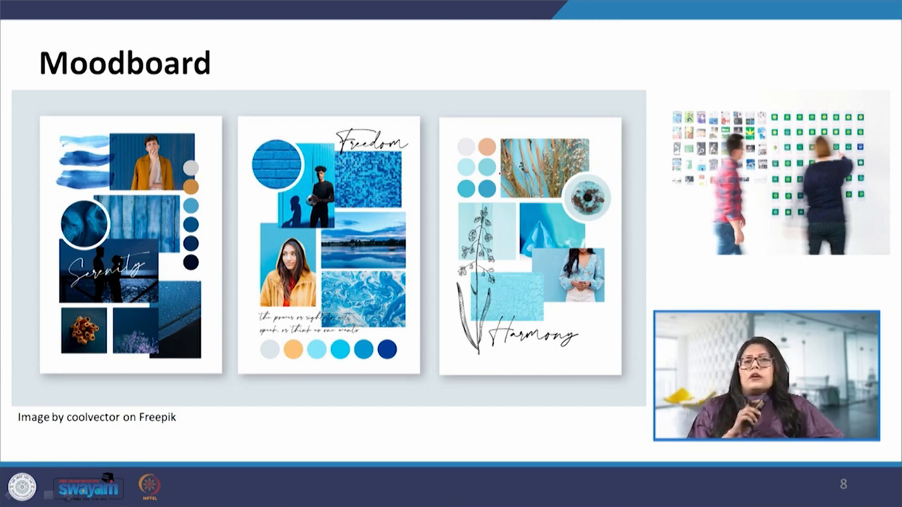
Advance to slide 9, Sketching, showing hand-drawn wireframe photos.
{"action": "key", "text": "right"}
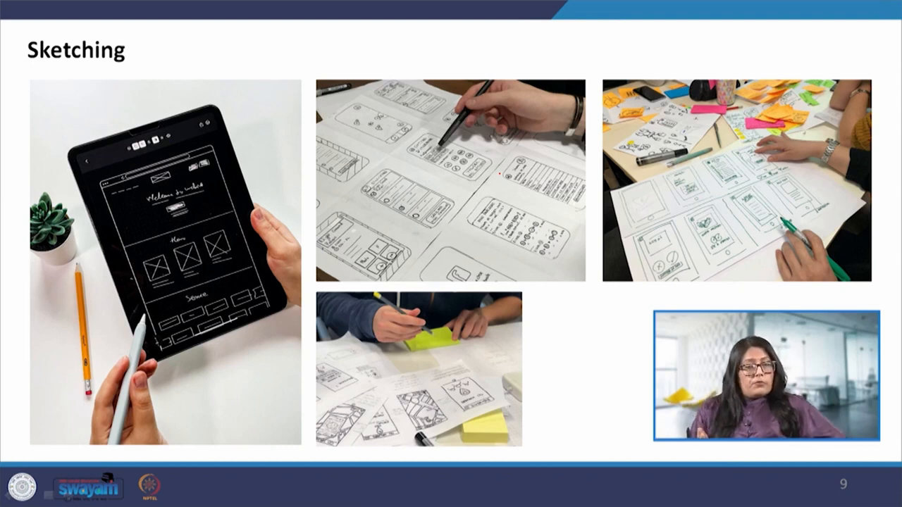
Advance past slide 10, Information Architecture, to slide 11, Low-fidelity prototyping.
{"action": "key", "text": "right"}
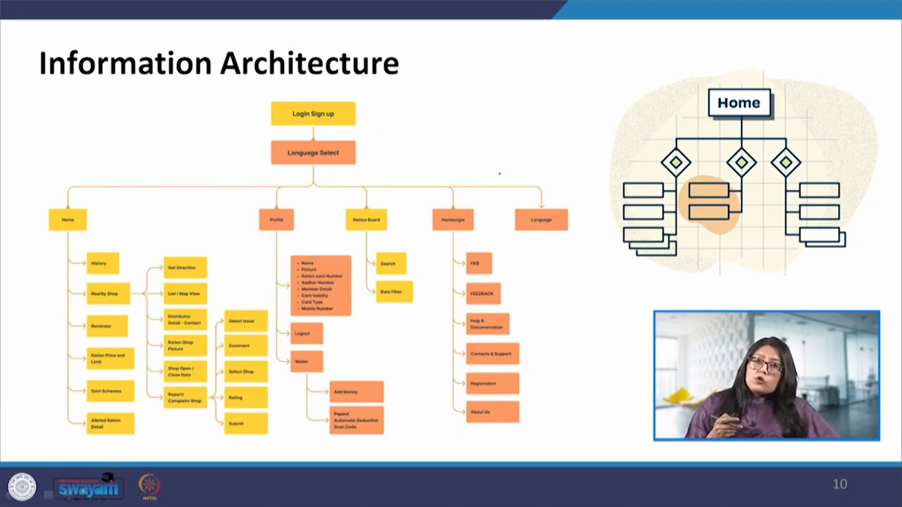
{"action": "key", "text": "right"}
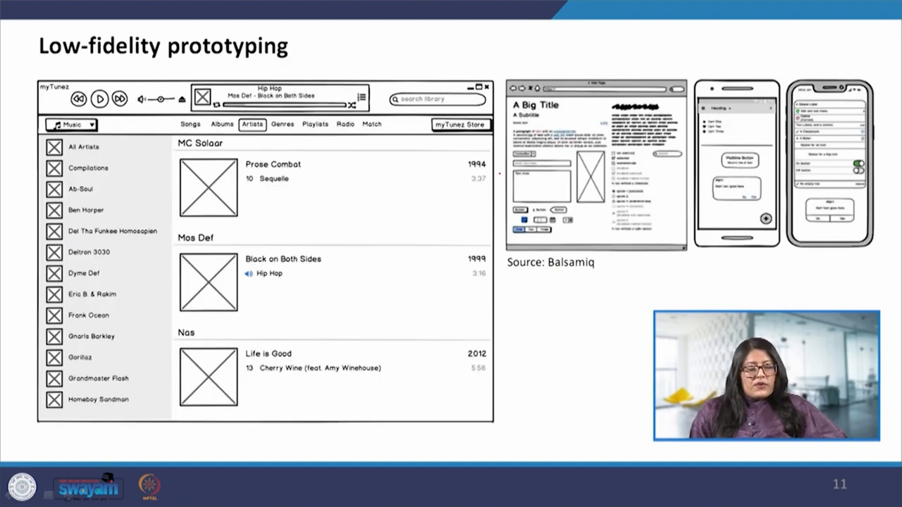